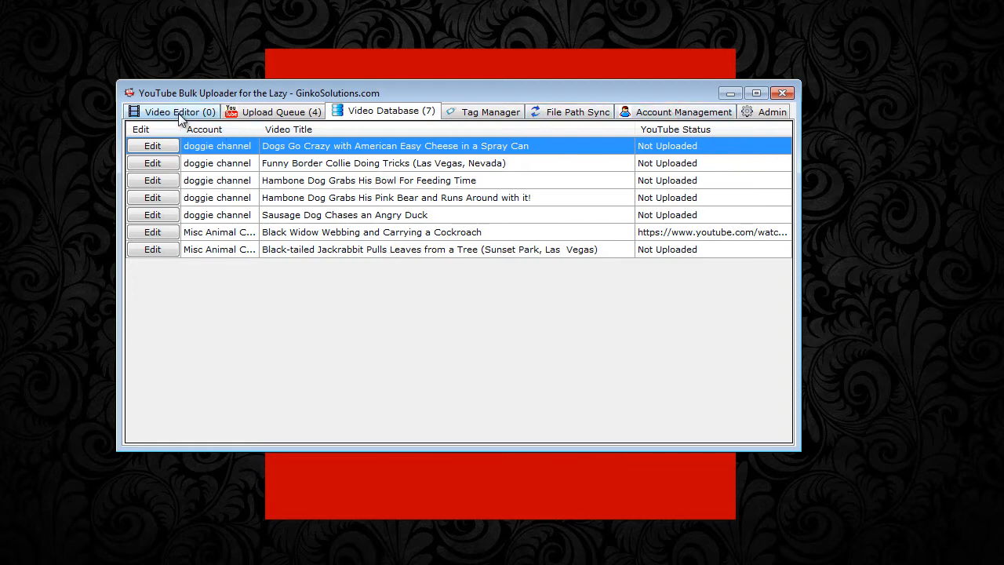
Browse the Video Editor, Upload Queue and Video Database tabs, ending on the database.
{"action": "left_click", "coordinate": [175, 111]}
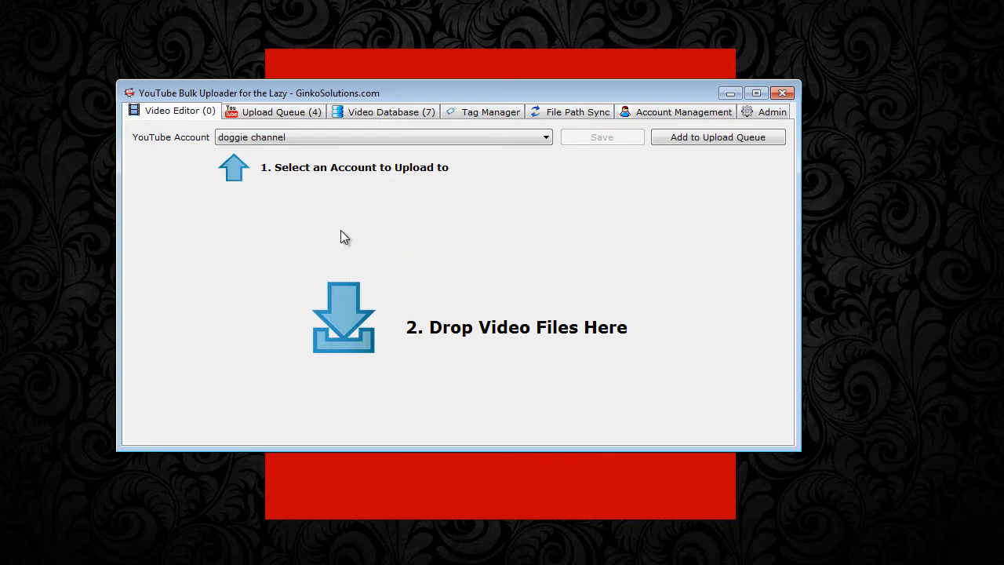
{"action": "left_click", "coordinate": [280, 110]}
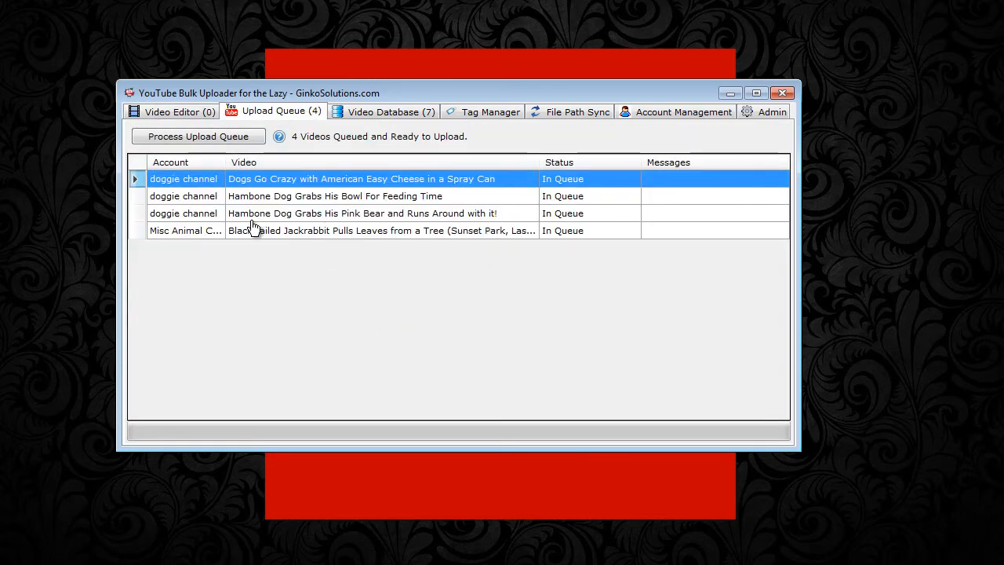
{"action": "left_click", "coordinate": [384, 111]}
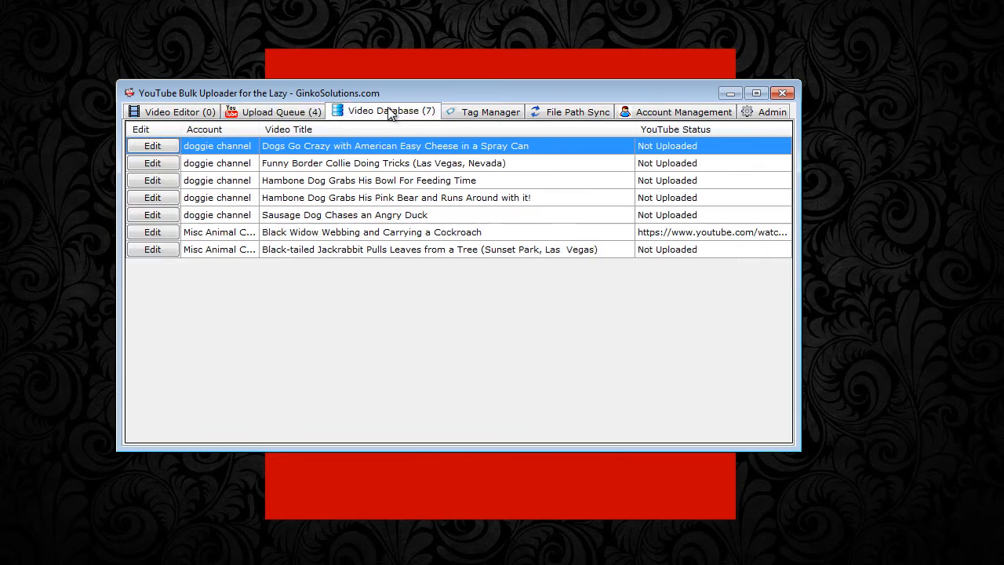
{"action": "left_click", "coordinate": [167, 110]}
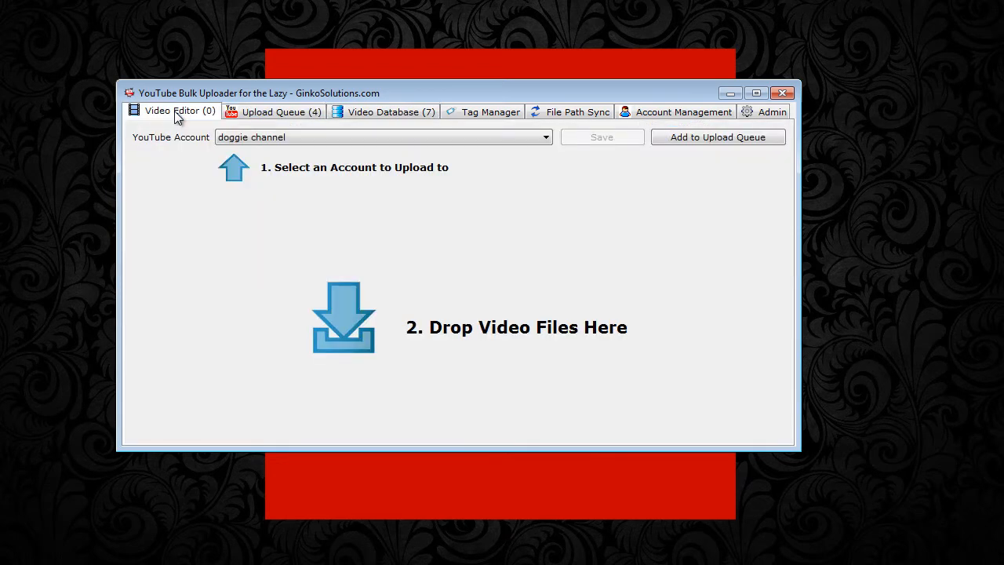
{"action": "mouse_move", "coordinate": [688, 161]}
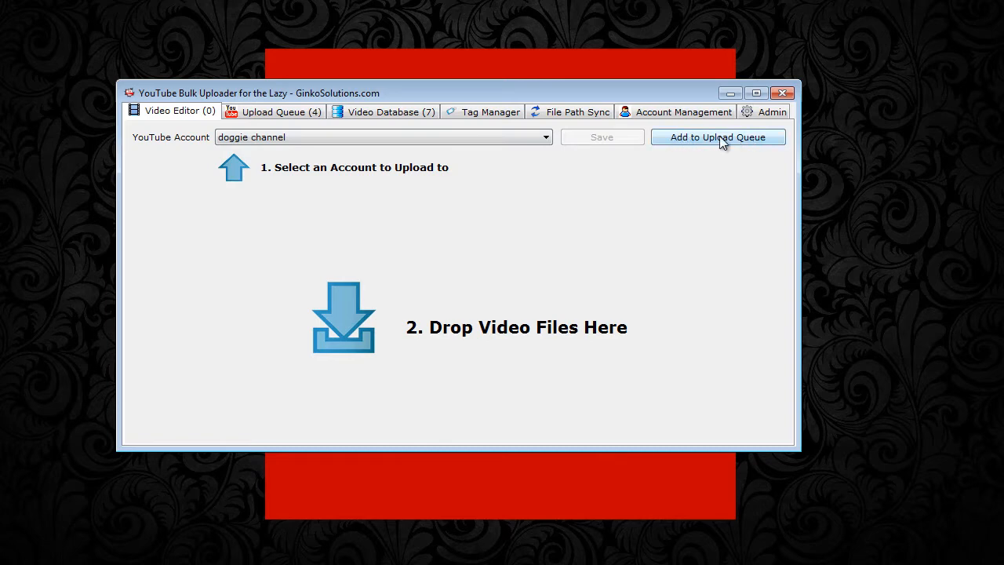
{"action": "left_click", "coordinate": [390, 111]}
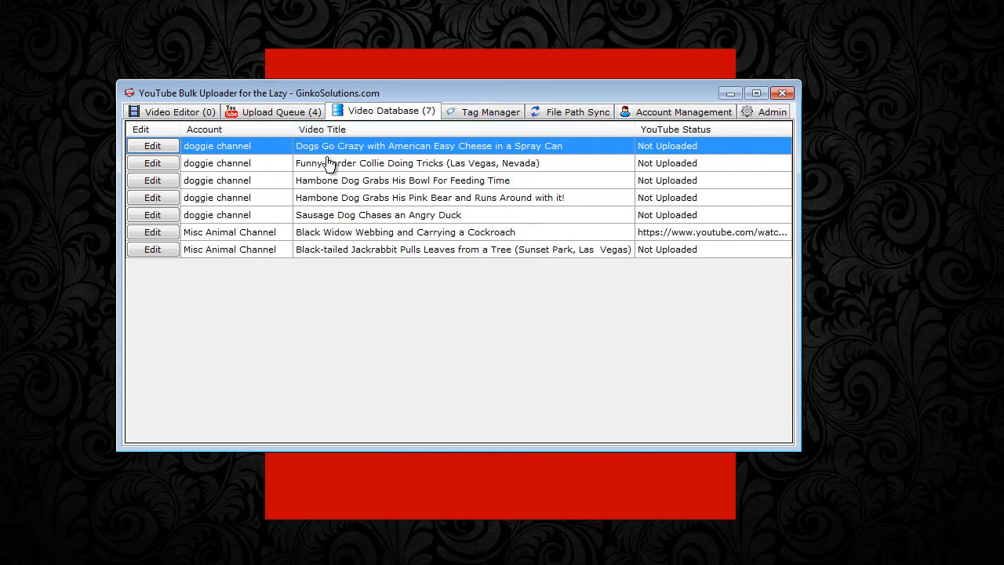
{"action": "mouse_move", "coordinate": [329, 181]}
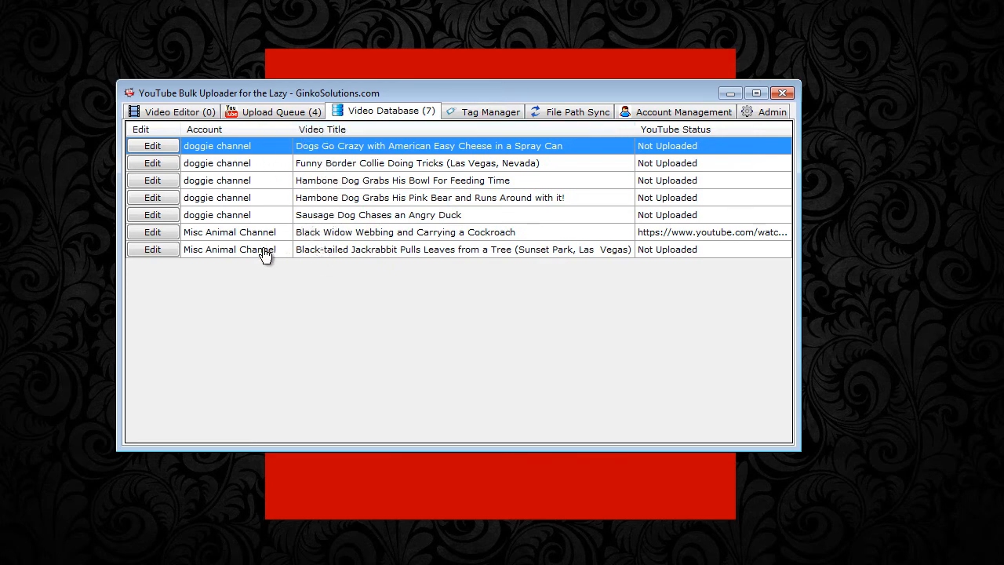
View the Black Widow video's YouTube page from its stored link, then close it.
{"action": "left_click", "coordinate": [405, 232]}
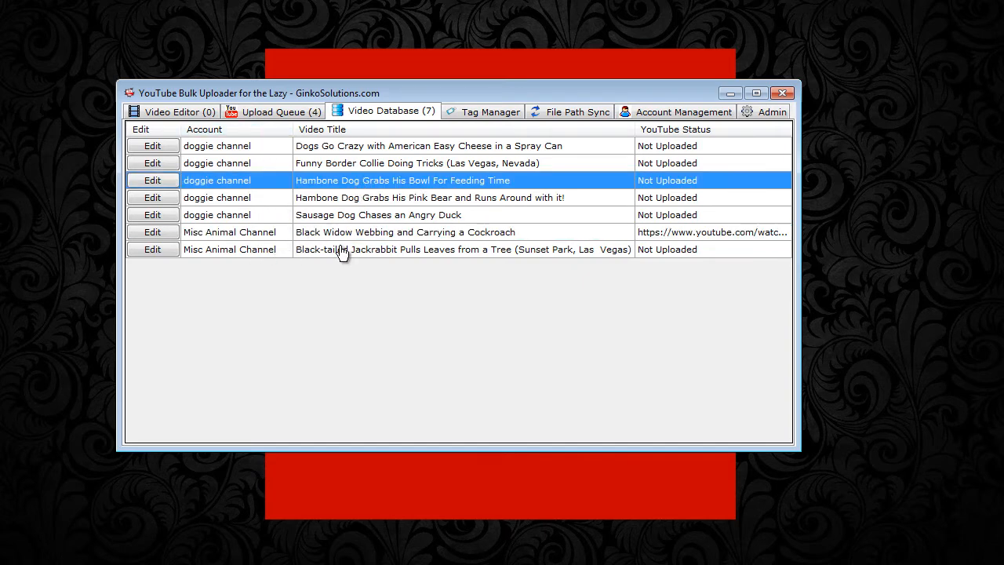
{"action": "mouse_move", "coordinate": [339, 203]}
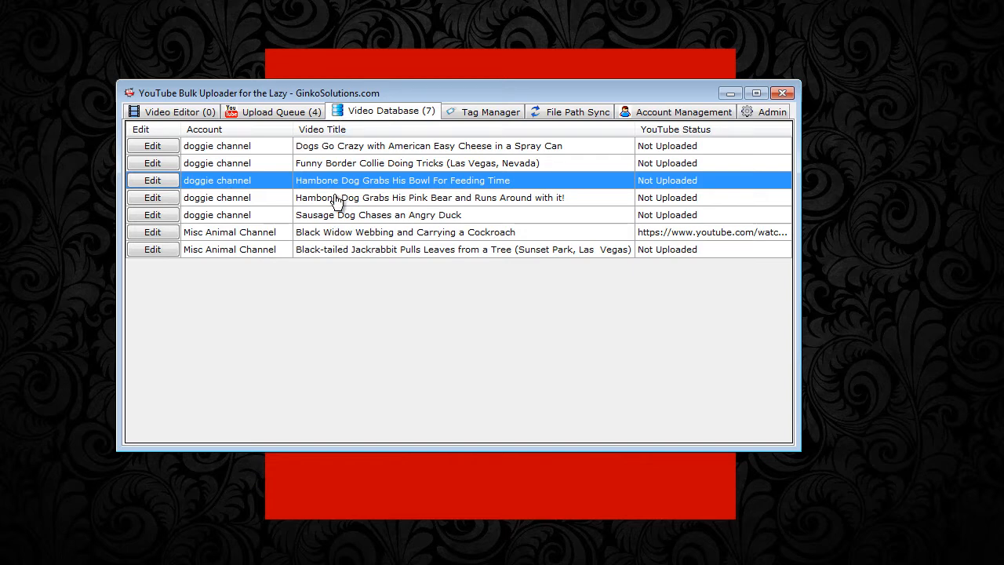
{"action": "mouse_move", "coordinate": [342, 218]}
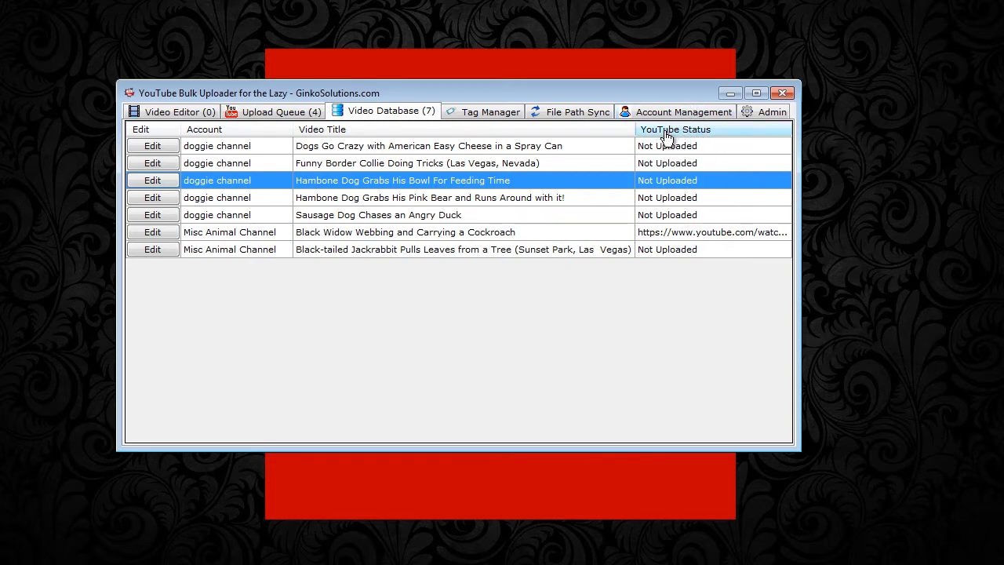
{"action": "mouse_move", "coordinate": [689, 239]}
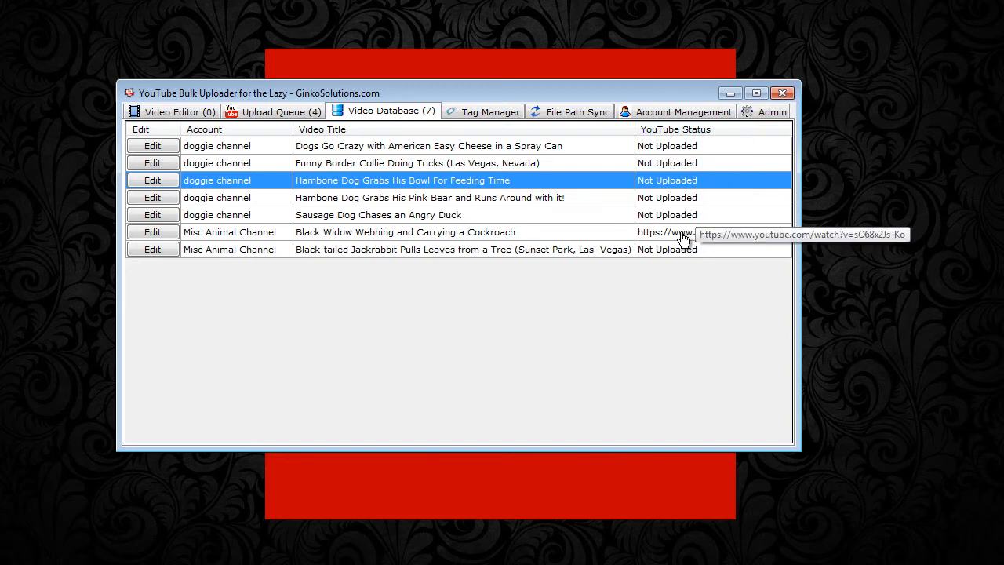
{"action": "mouse_move", "coordinate": [673, 239]}
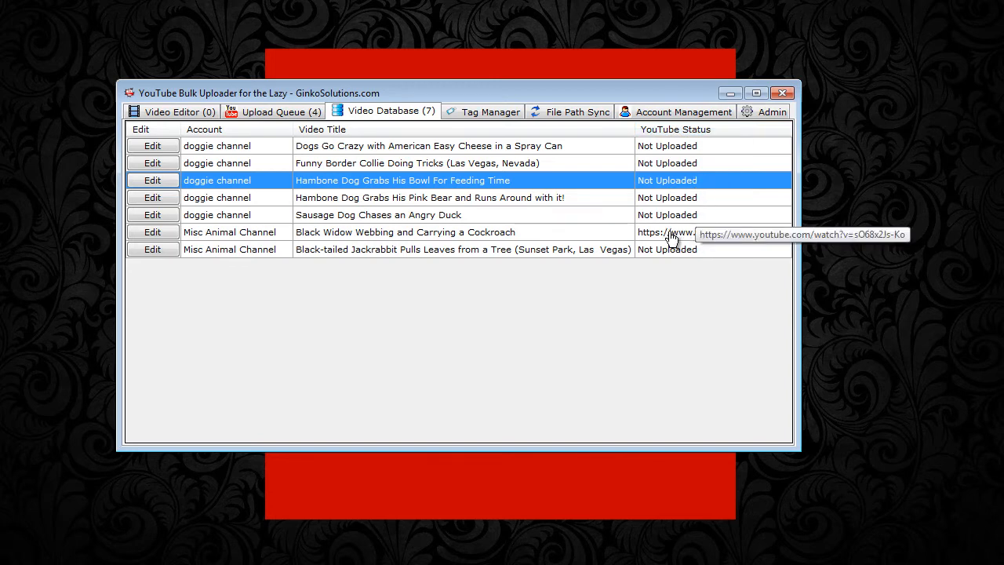
{"action": "left_click", "coordinate": [671, 232]}
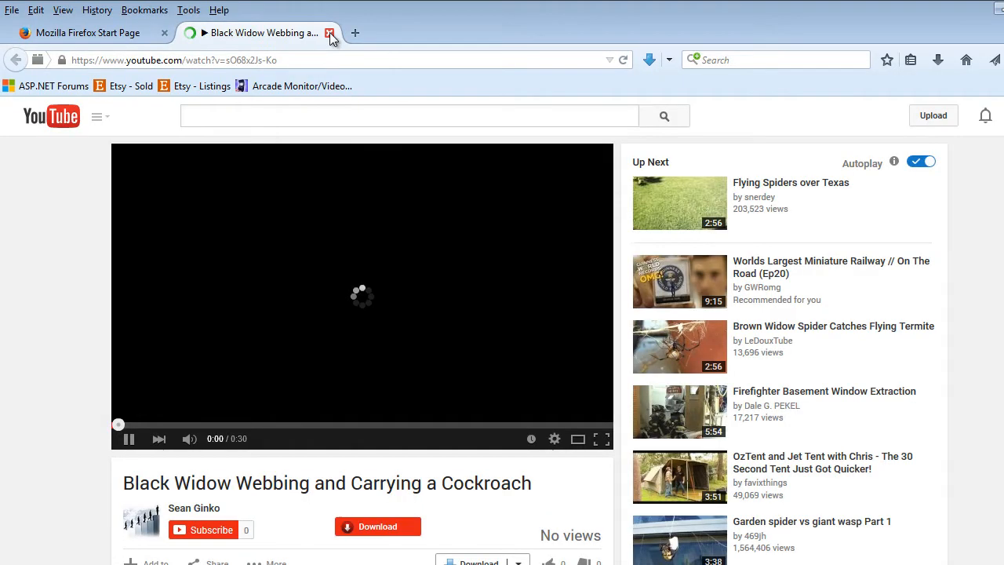
{"action": "left_click", "coordinate": [329, 33]}
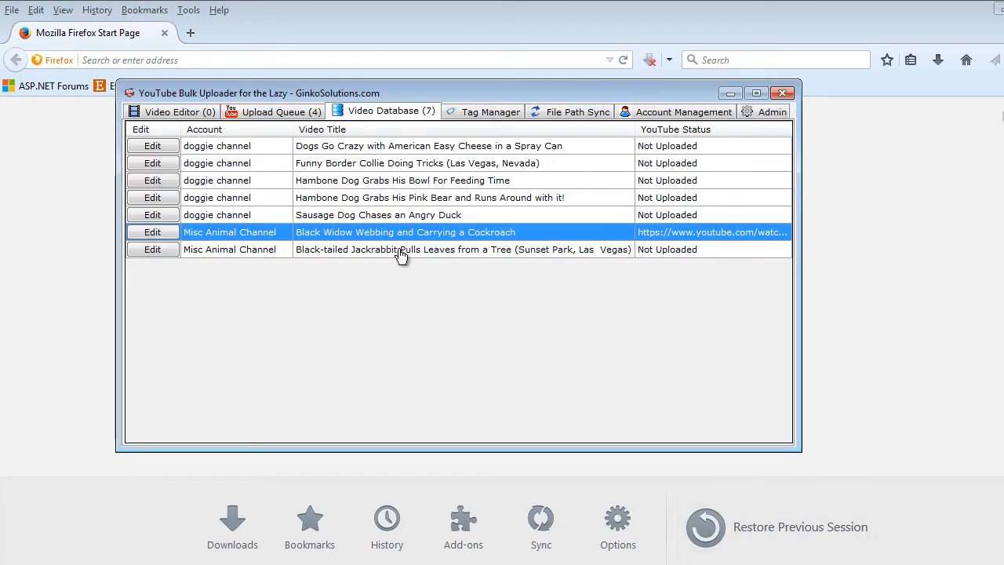
{"action": "mouse_move", "coordinate": [383, 212]}
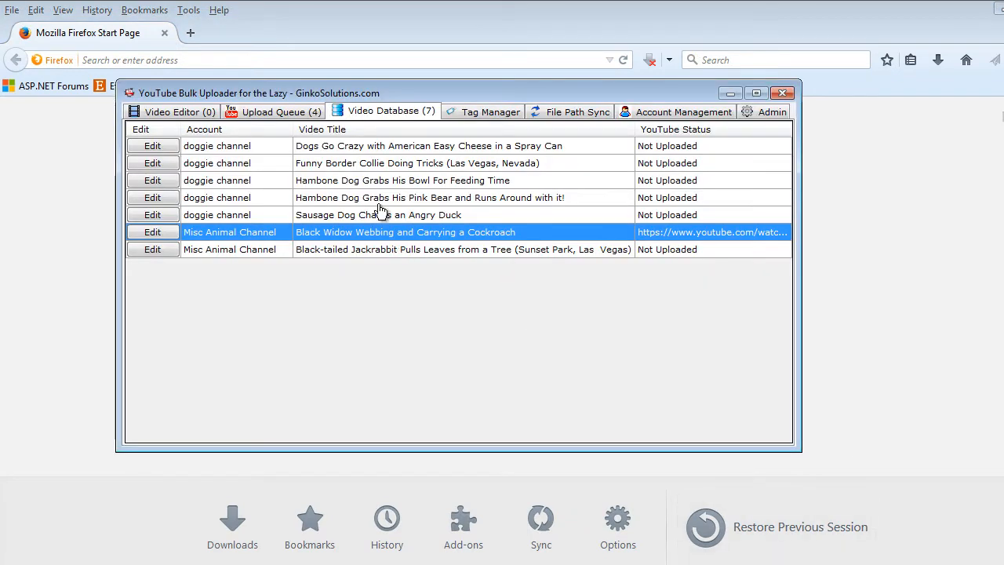
Select the Funny Border Collie row and enlarge the uploader window from its corner.
{"action": "left_click", "coordinate": [152, 161]}
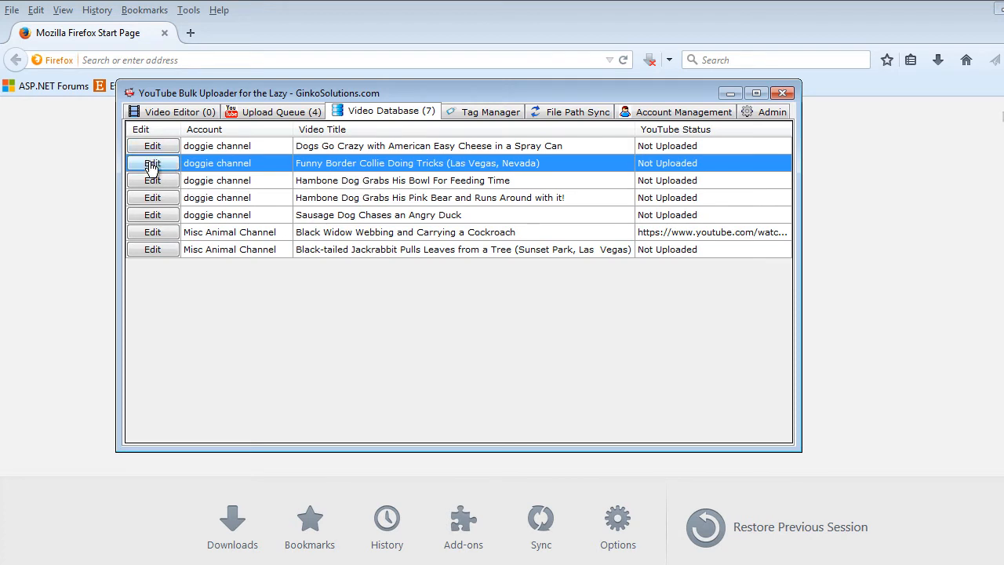
{"action": "mouse_move", "coordinate": [248, 189]}
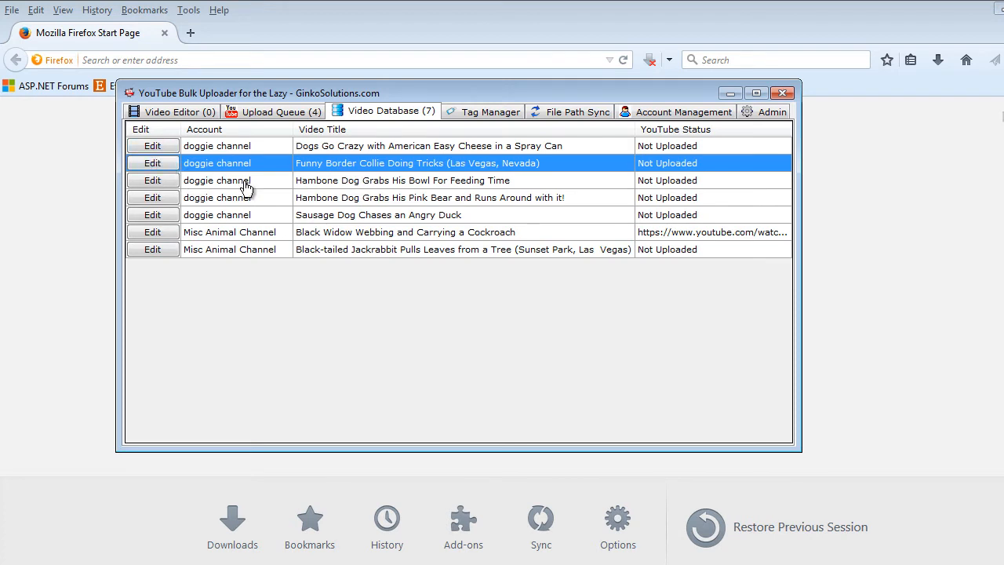
{"action": "mouse_move", "coordinate": [328, 97]}
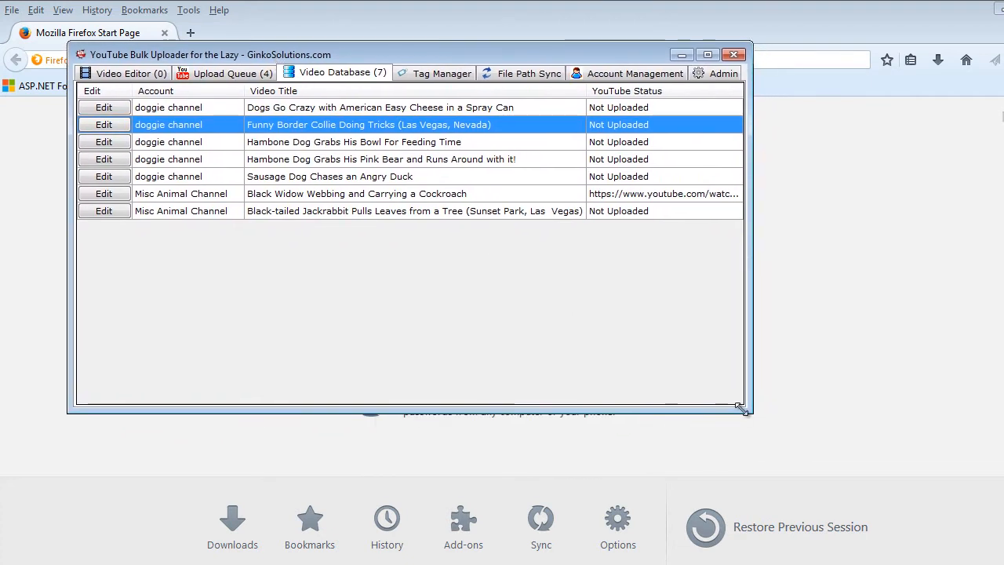
{"action": "left_click_drag", "start_coordinate": [741, 408], "coordinate": [819, 494]}
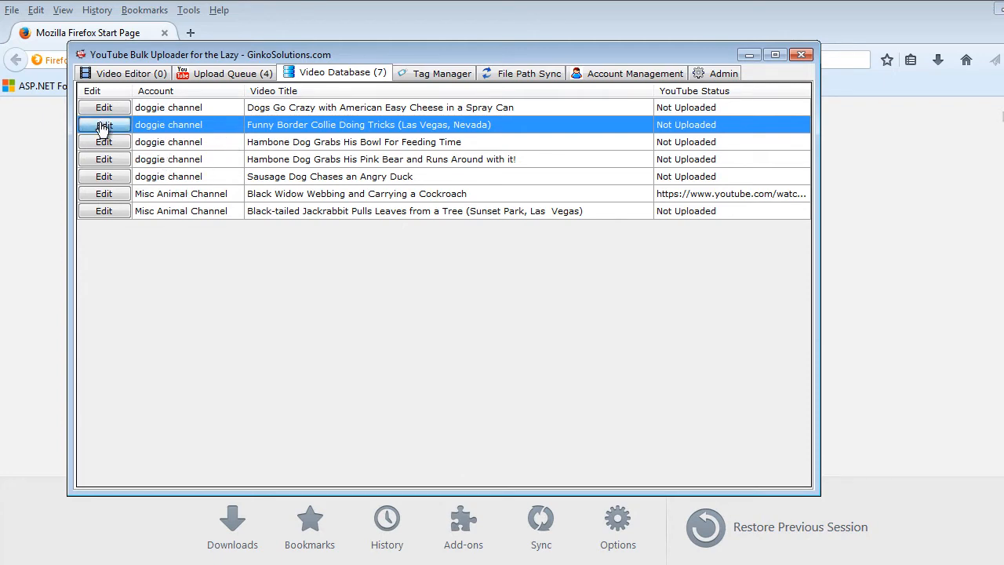
Edit the Funny Border Collie video, keep it on doggie channel, and review its file path.
{"action": "left_click", "coordinate": [104, 126]}
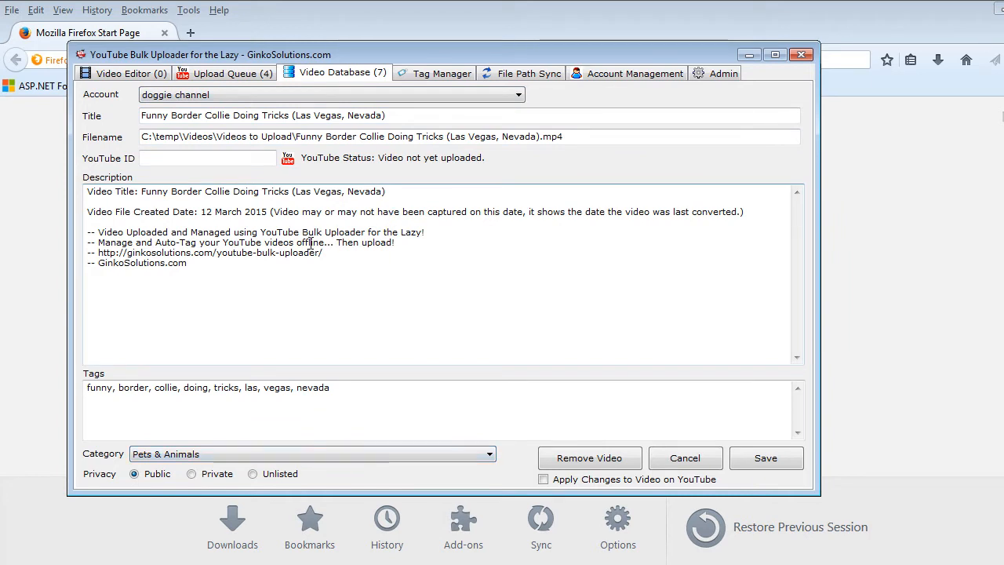
{"action": "mouse_move", "coordinate": [313, 244]}
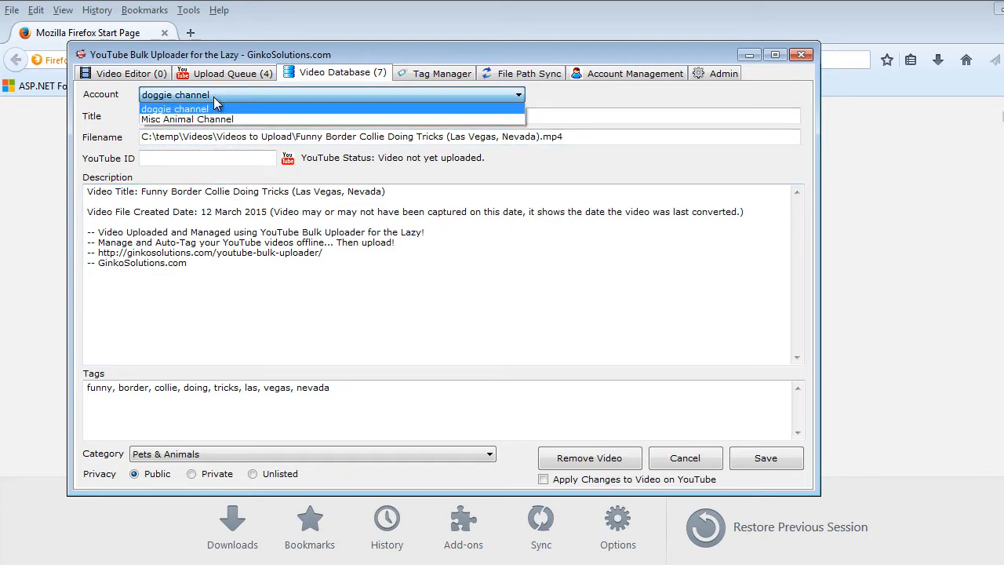
{"action": "left_click", "coordinate": [187, 119]}
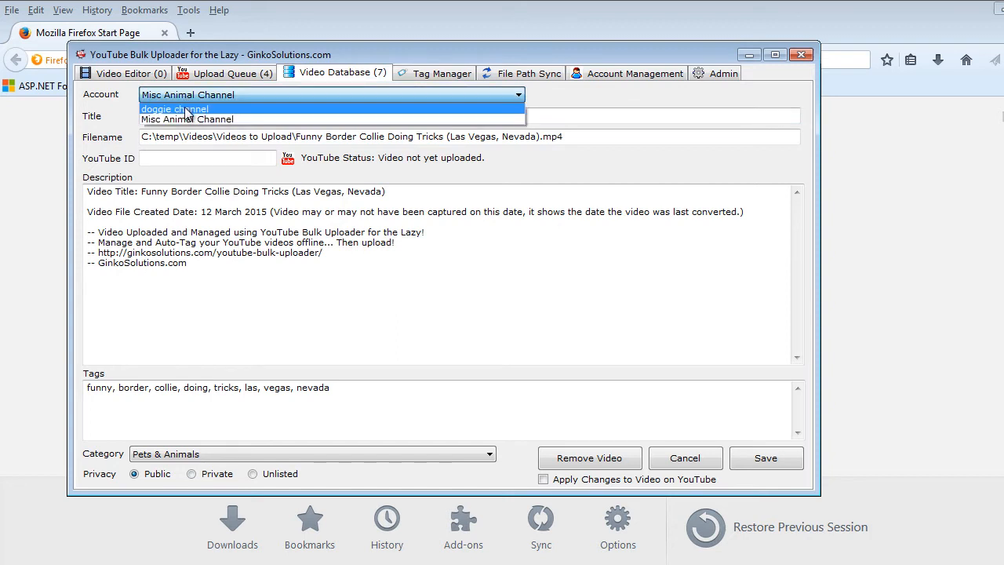
{"action": "left_click", "coordinate": [174, 110]}
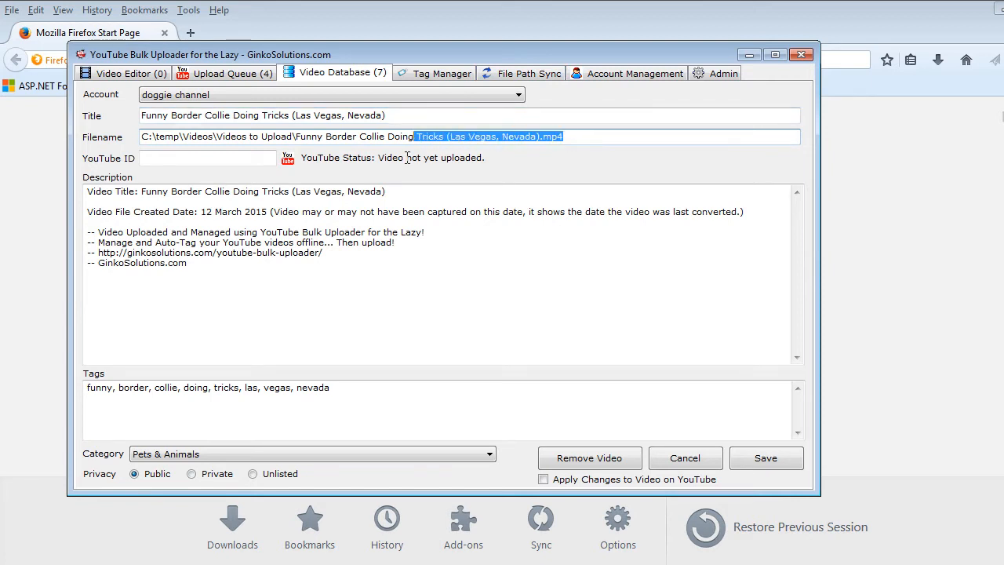
{"action": "left_click", "coordinate": [207, 157]}
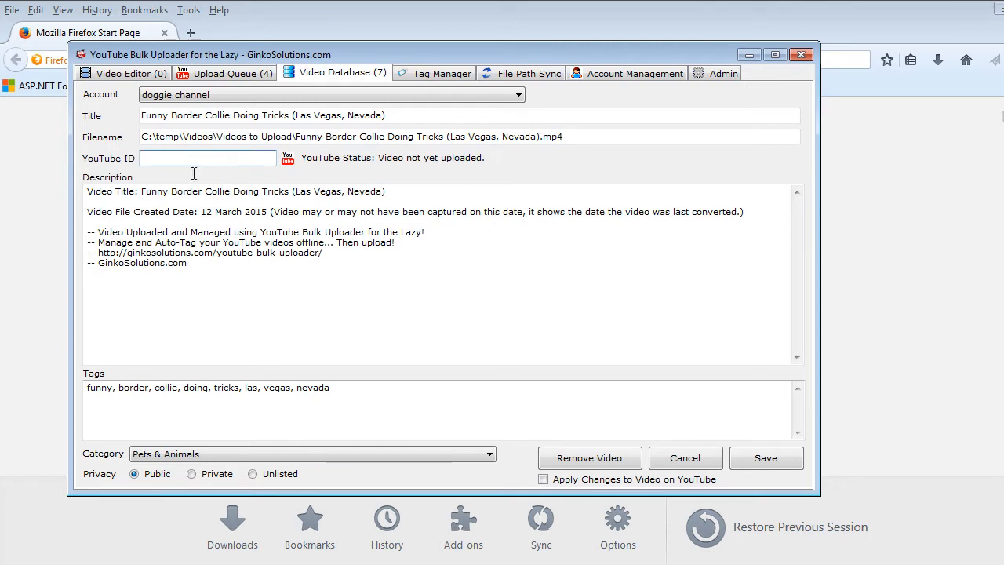
{"action": "left_click_drag", "start_coordinate": [149, 212], "coordinate": [188, 264]}
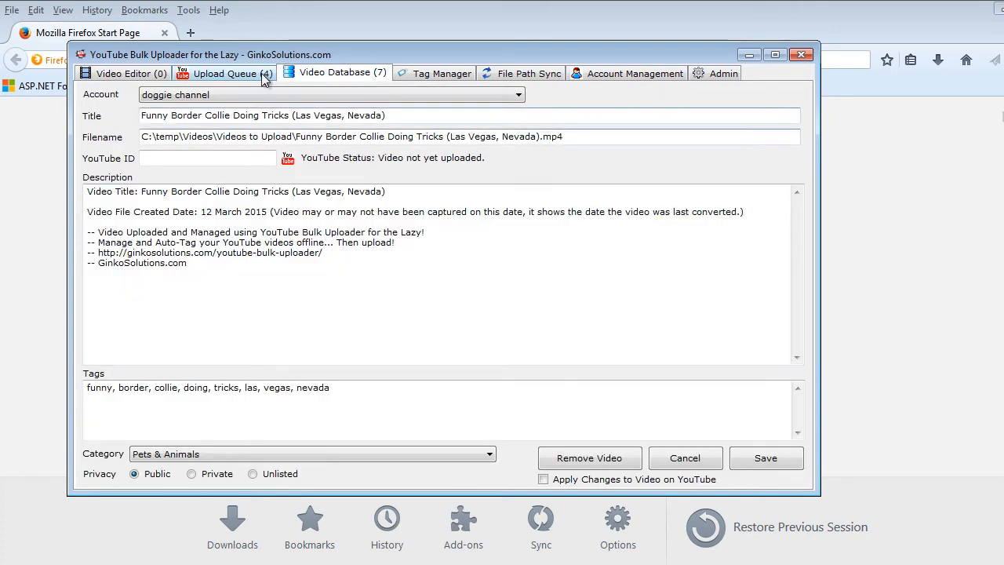
Select the Hambone bowl video in the queue and show its stored record for editing.
{"action": "left_click", "coordinate": [224, 74]}
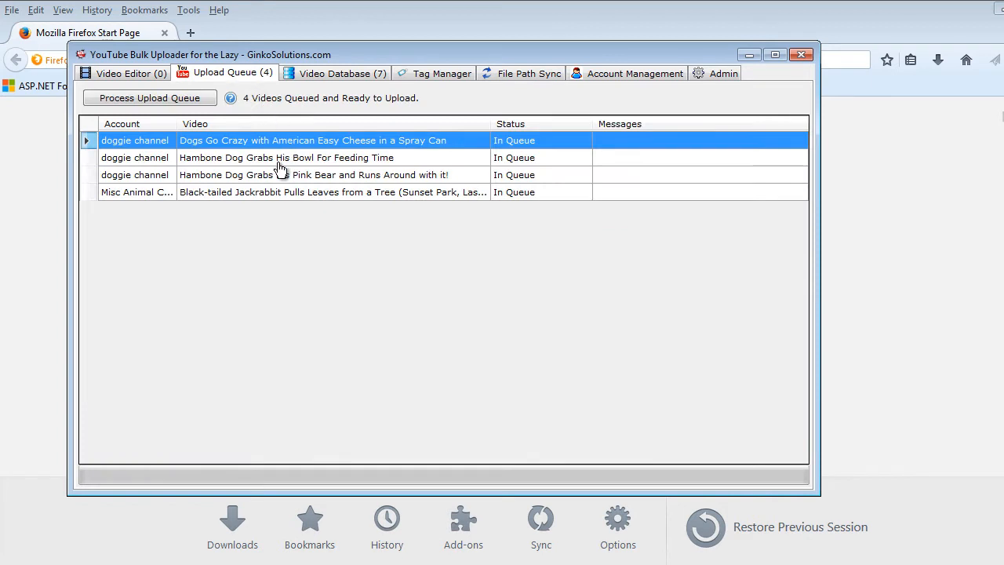
{"action": "left_click", "coordinate": [286, 157]}
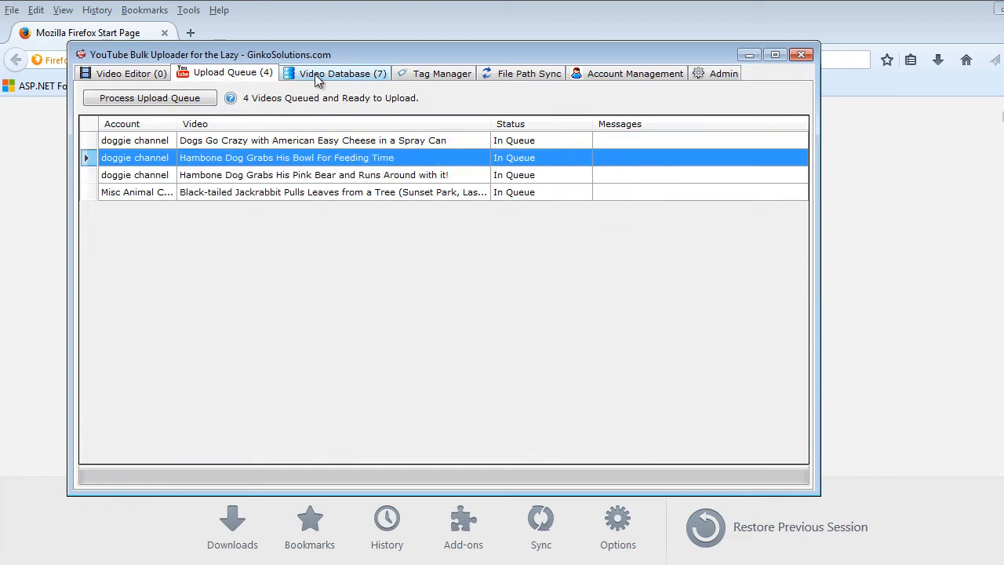
{"action": "left_click", "coordinate": [334, 73]}
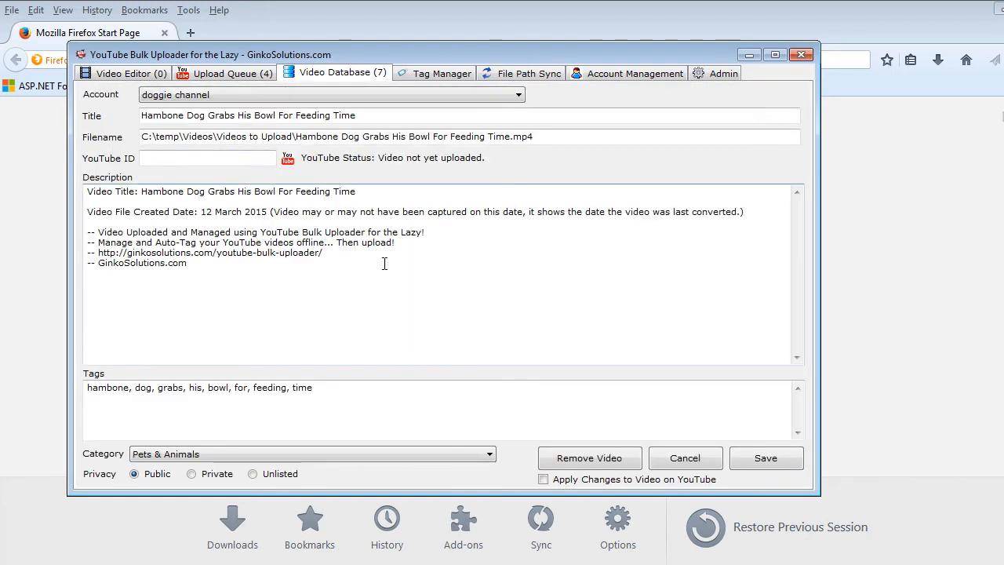
{"action": "left_click", "coordinate": [376, 116]}
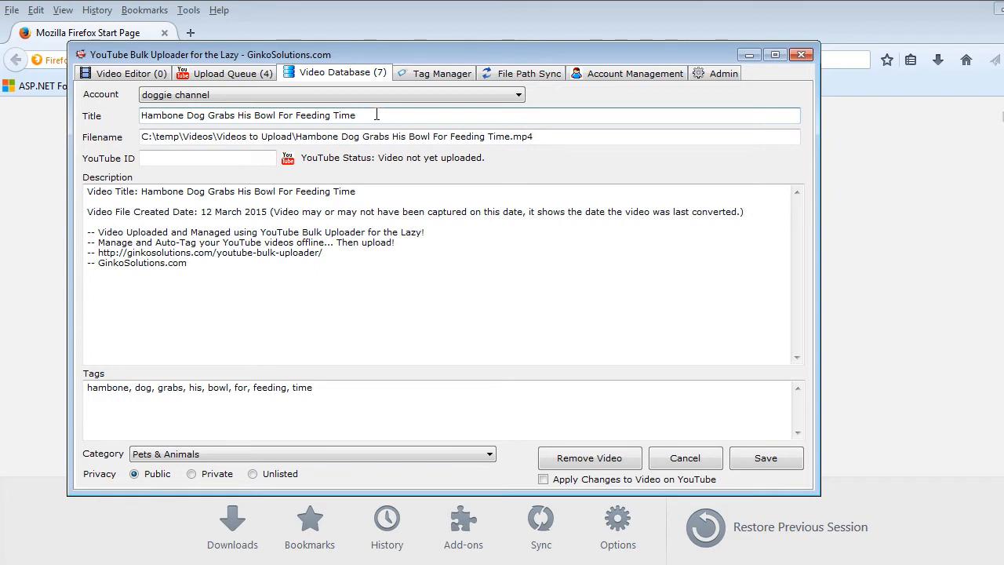
Append 'edi' to the Hambone bowl video's title and save it to the database.
{"action": "left_click", "coordinate": [224, 74]}
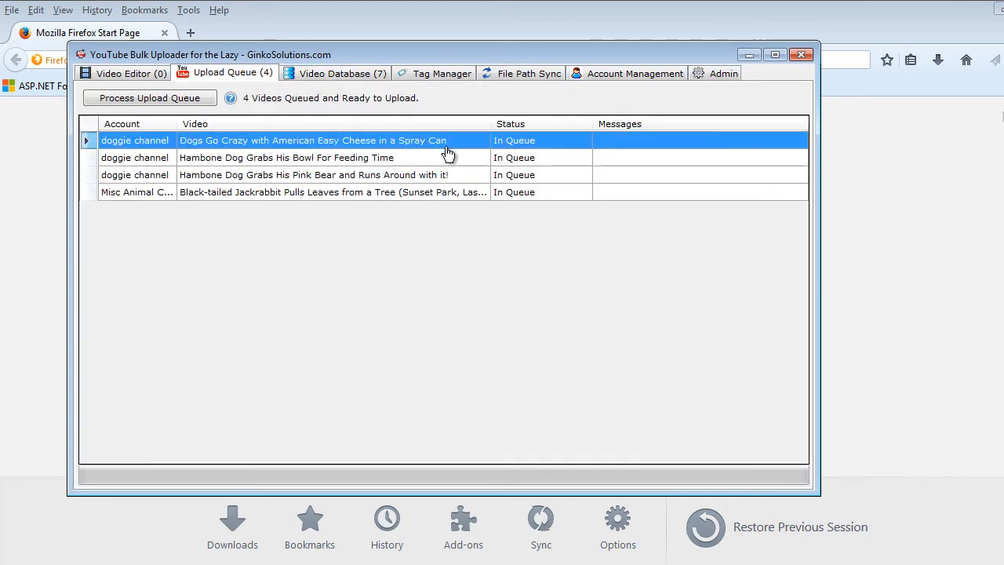
{"action": "left_click", "coordinate": [286, 157]}
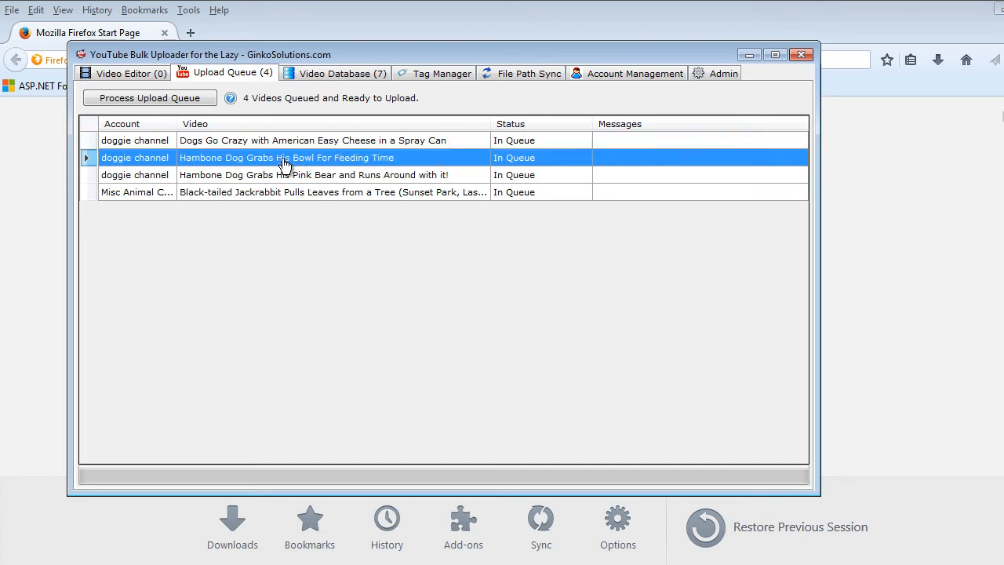
{"action": "left_click", "coordinate": [334, 72]}
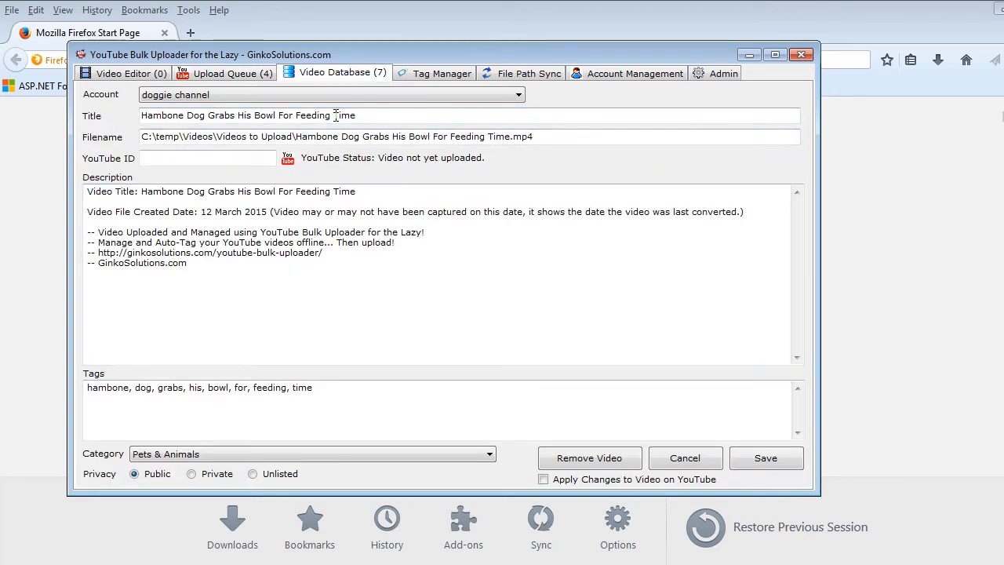
{"action": "type", "text": "editttt"}
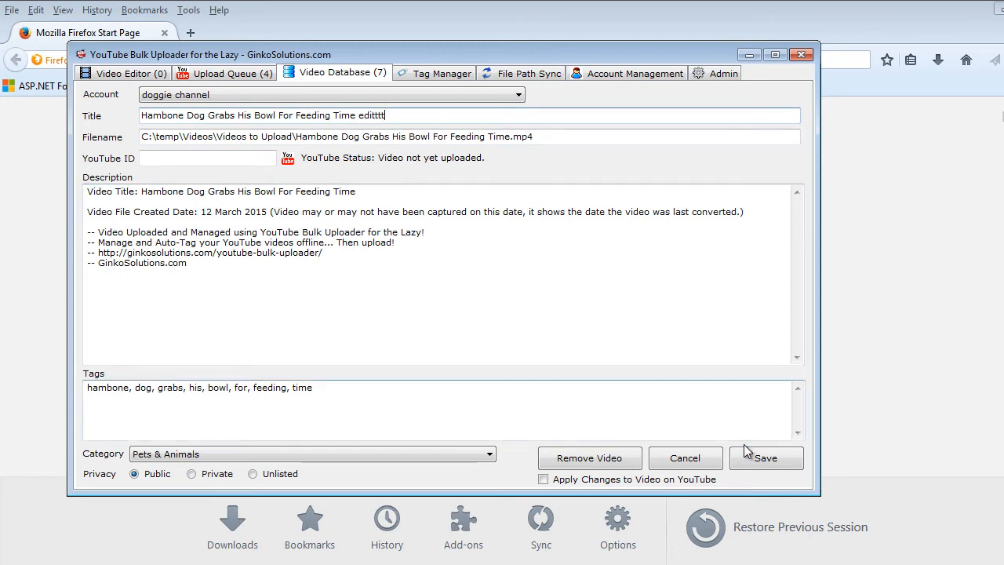
{"action": "left_click", "coordinate": [765, 458]}
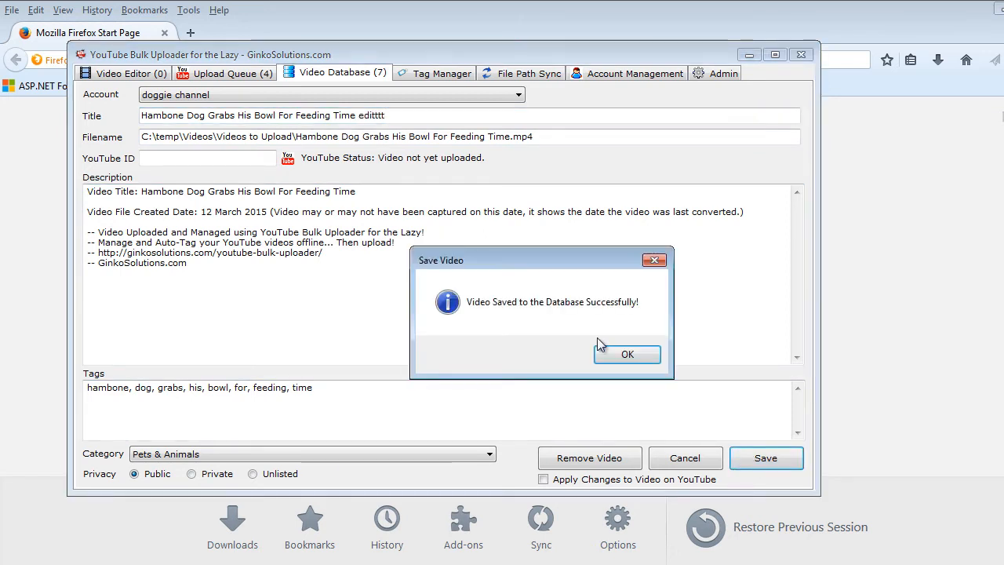
{"action": "left_click", "coordinate": [628, 355]}
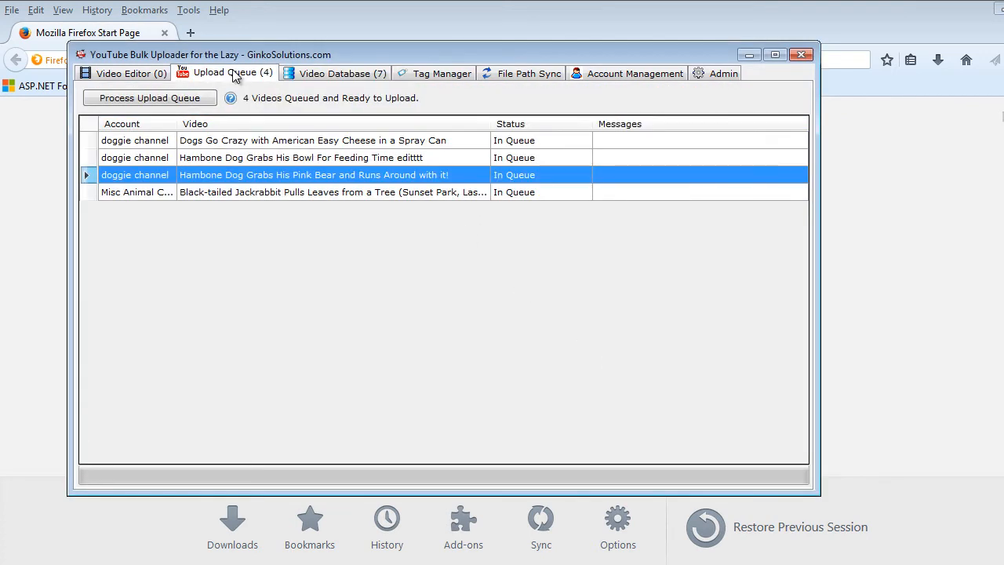
{"action": "left_click", "coordinate": [313, 157]}
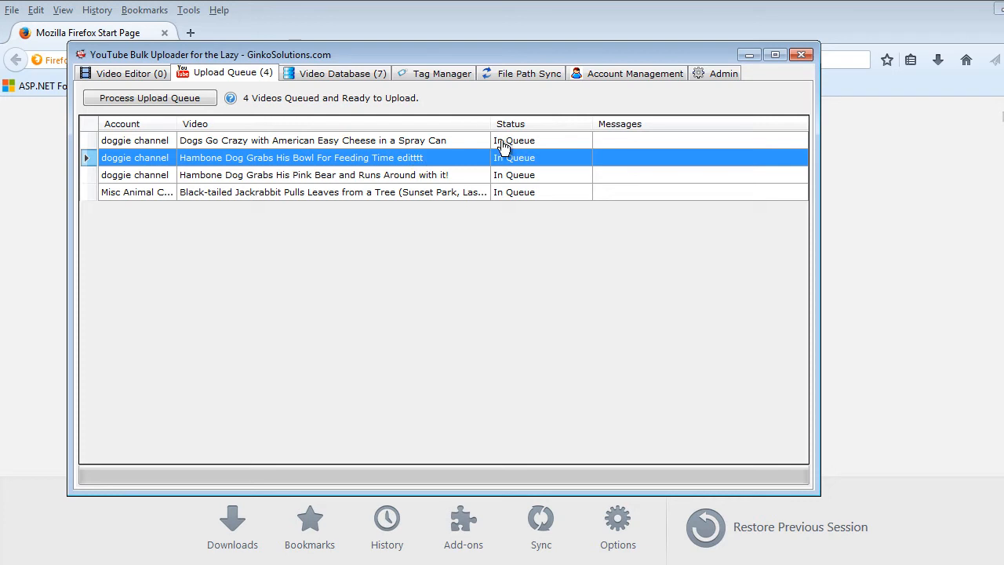
{"action": "mouse_move", "coordinate": [379, 160]}
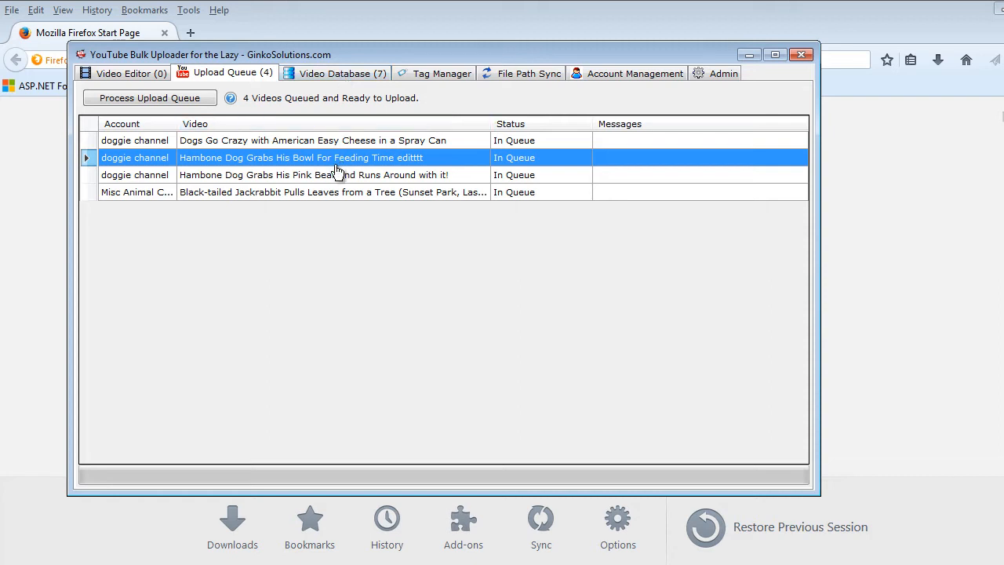
{"action": "mouse_move", "coordinate": [285, 174]}
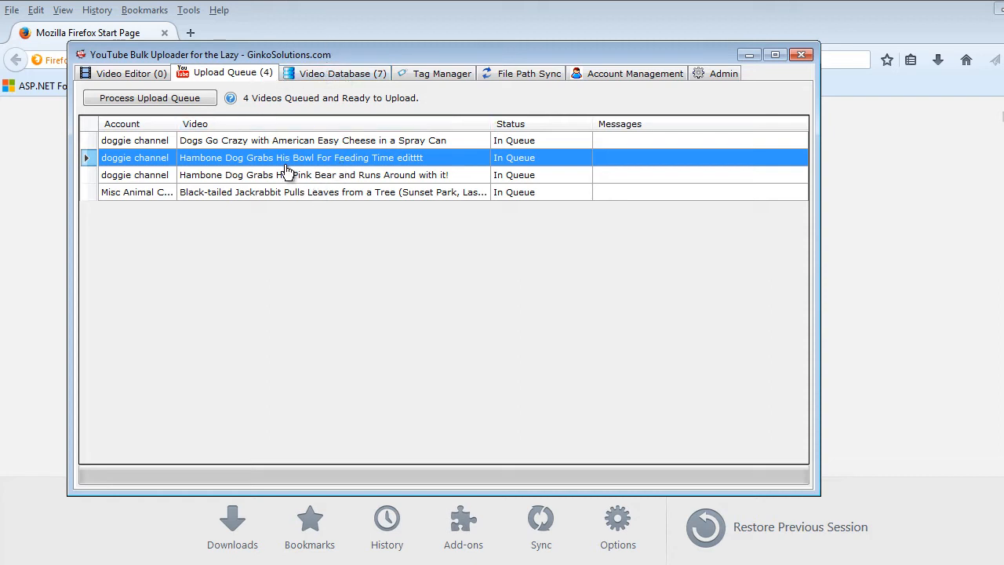
Reopen the Hambone bowl record and enable 'Apply Changes to Video on YouTube'.
{"action": "left_click", "coordinate": [334, 72]}
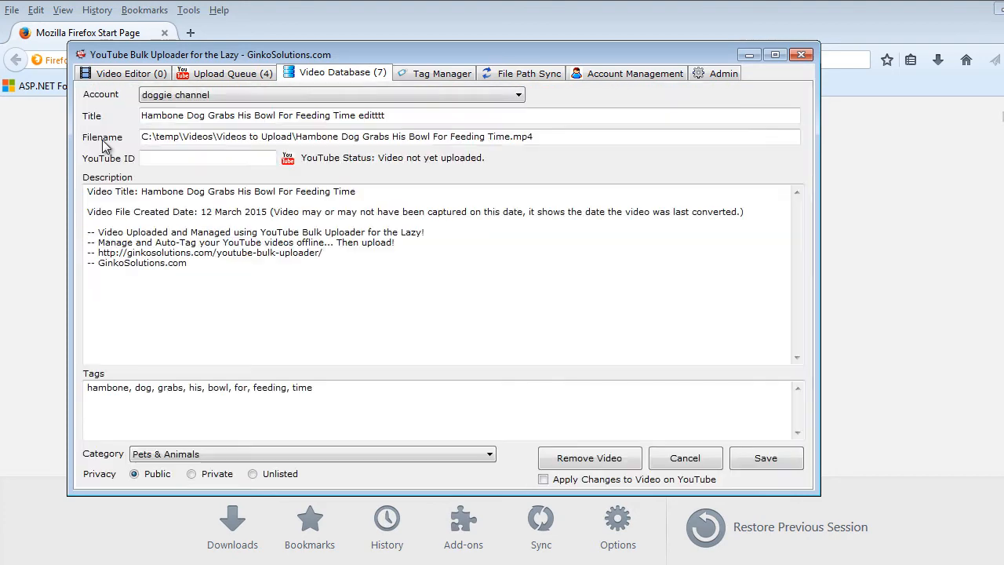
{"action": "mouse_move", "coordinate": [590, 458]}
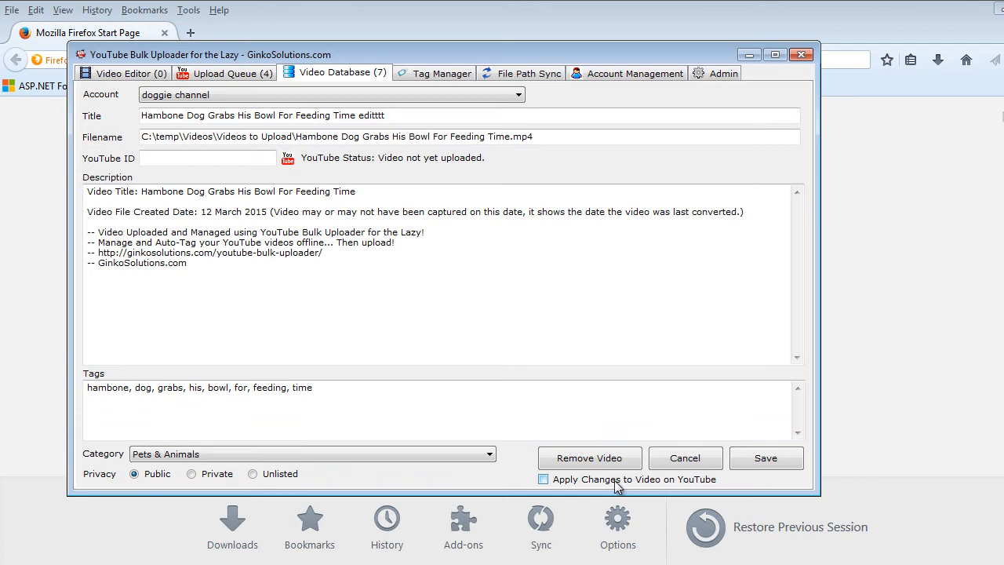
{"action": "left_click", "coordinate": [542, 480]}
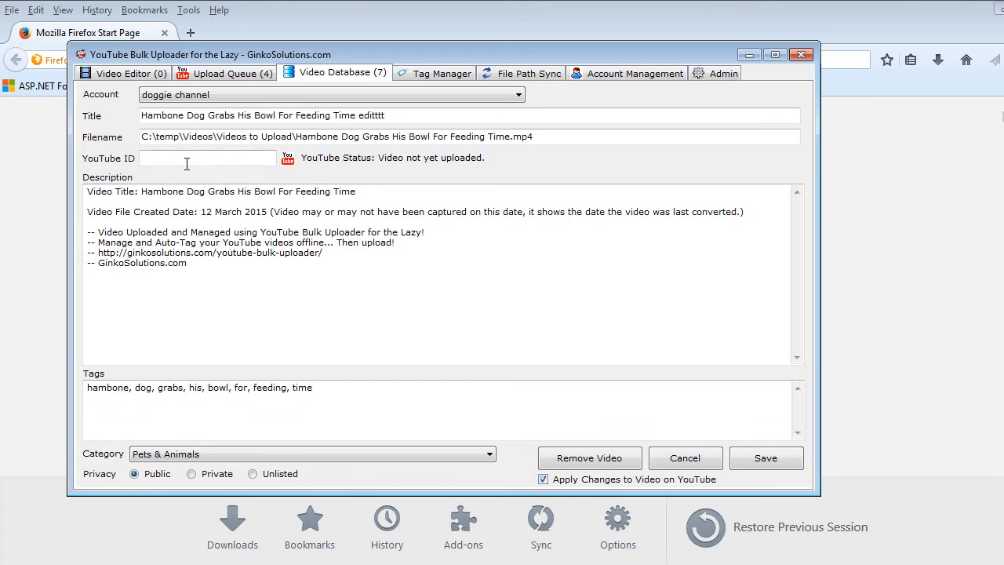
{"action": "left_click", "coordinate": [207, 157]}
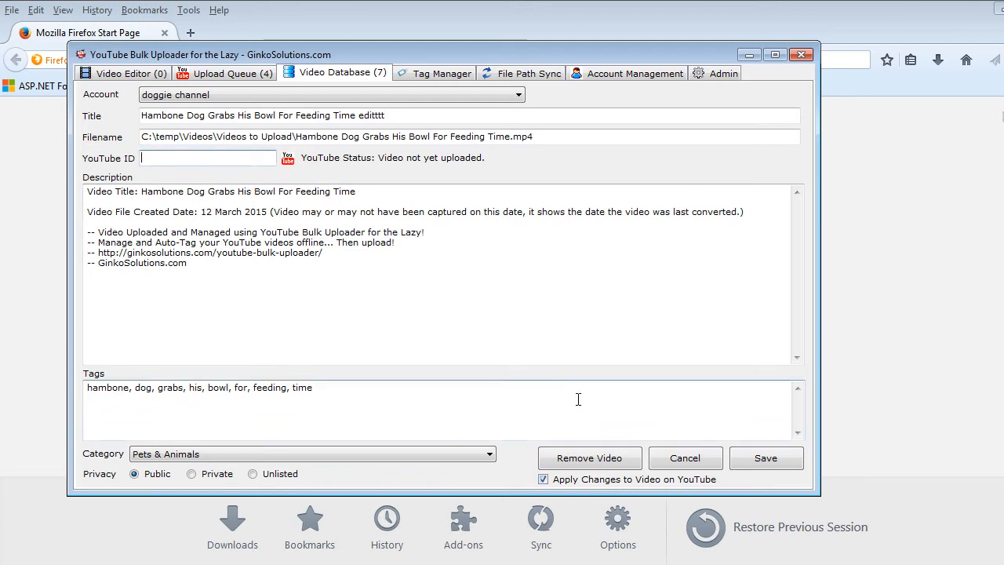
{"action": "mouse_move", "coordinate": [421, 260]}
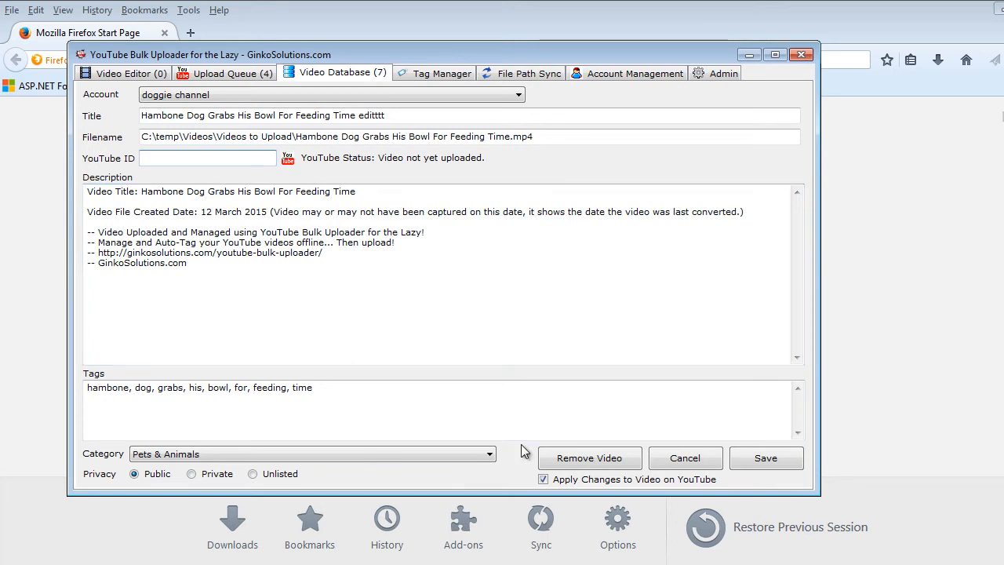
{"action": "mouse_move", "coordinate": [338, 108]}
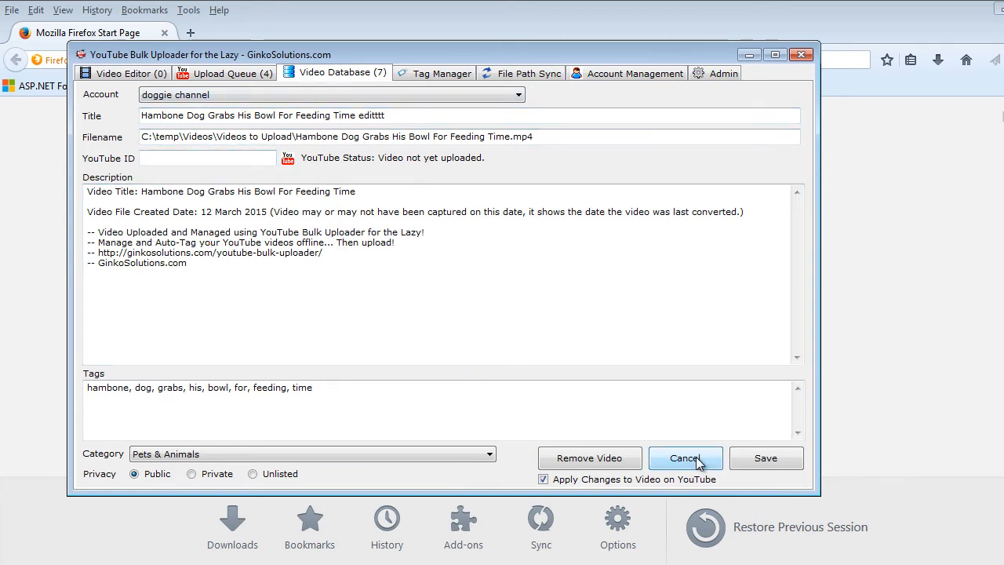
Cancel out of the Hambone bowl record without saving.
{"action": "left_click", "coordinate": [684, 458]}
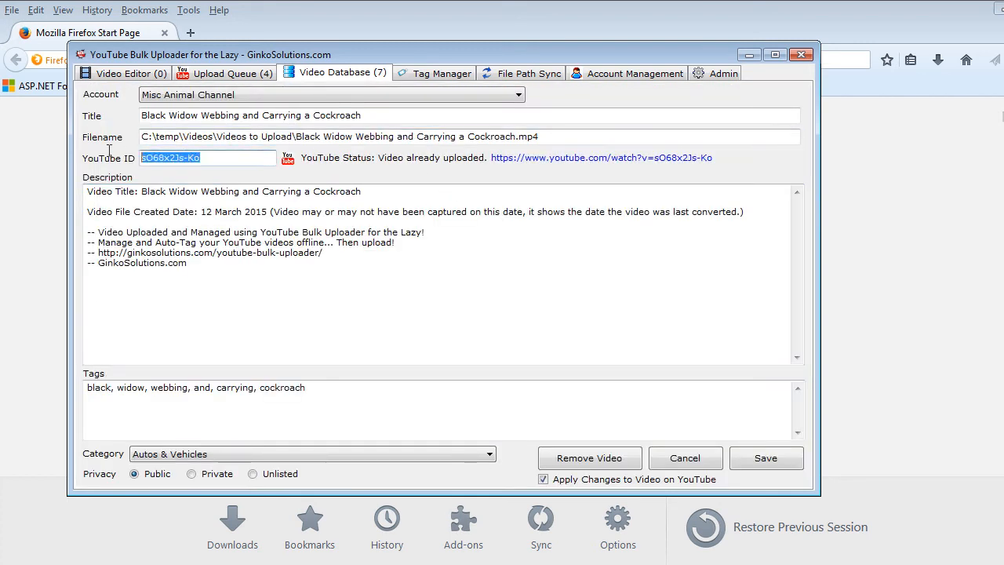
{"action": "mouse_move", "coordinate": [463, 151]}
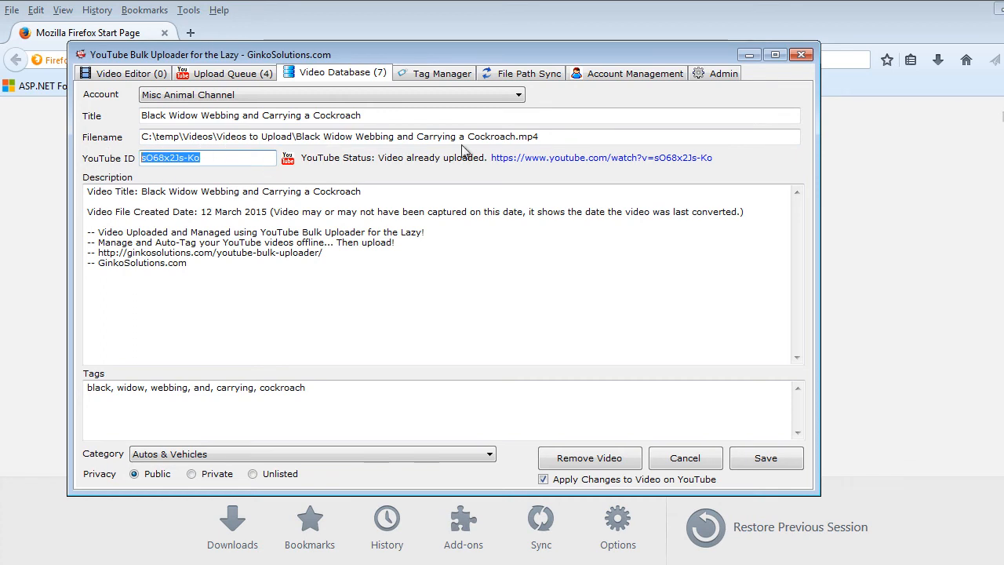
{"action": "mouse_move", "coordinate": [615, 160]}
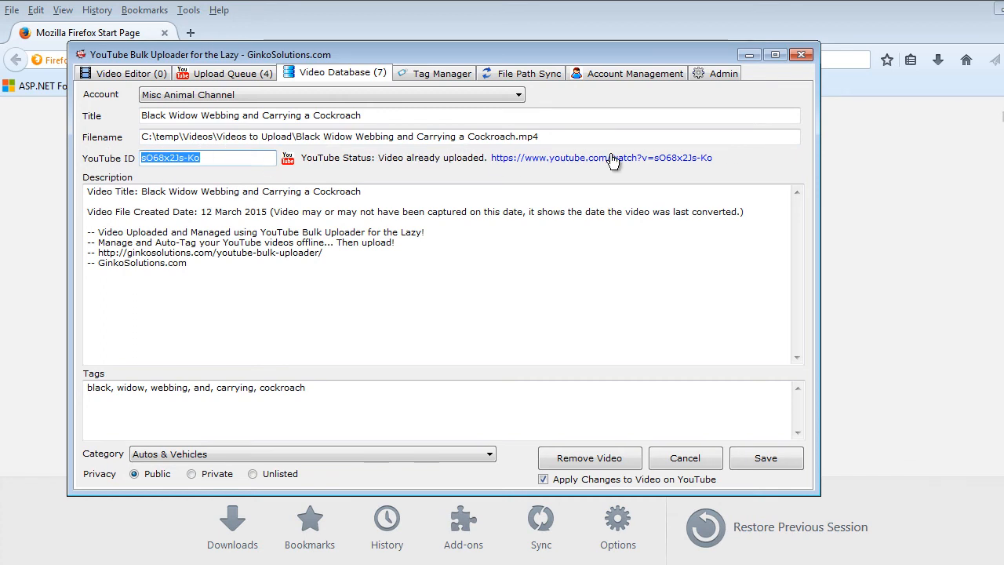
{"action": "mouse_move", "coordinate": [566, 170]}
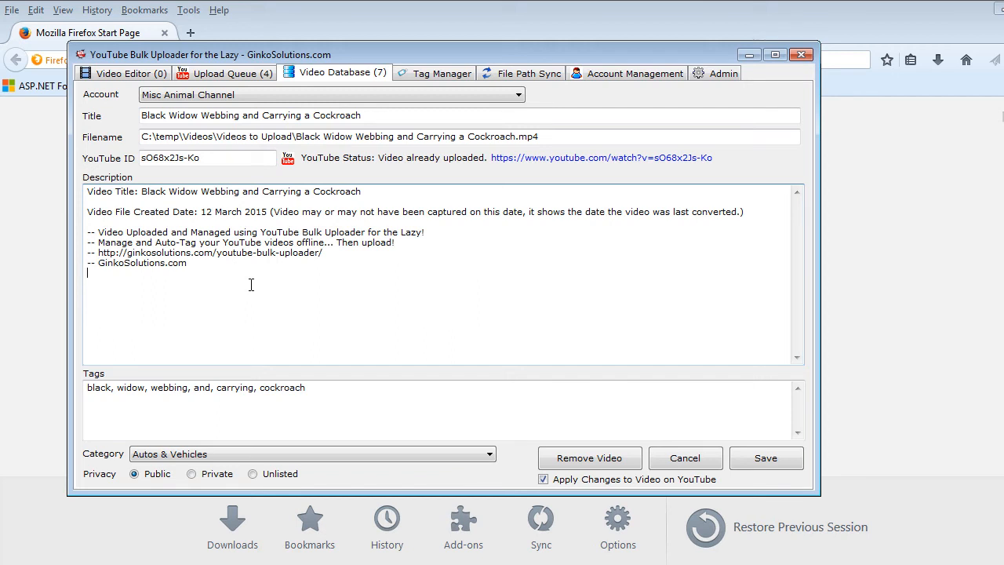
{"action": "mouse_move", "coordinate": [684, 458]}
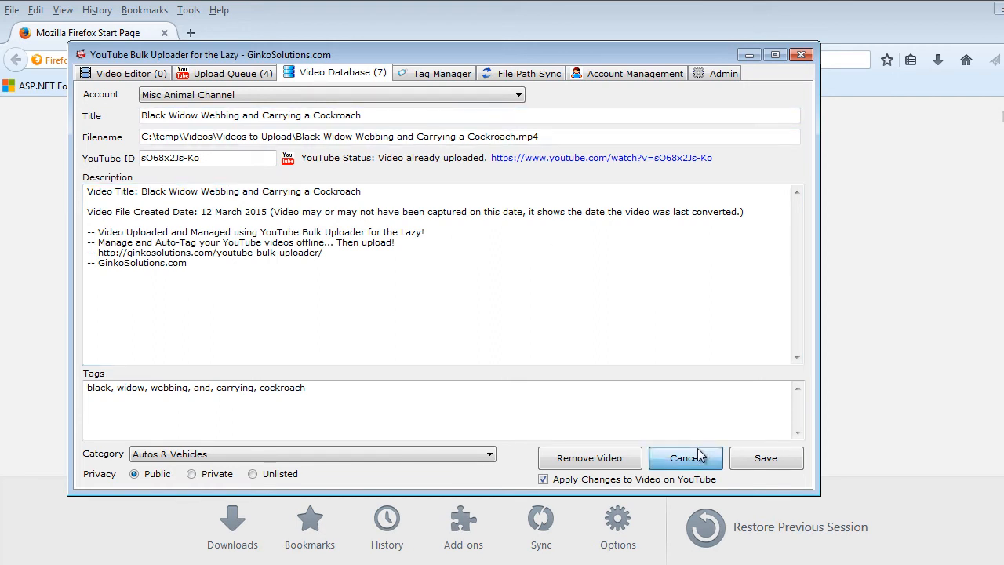
Cancel the Black Widow record to return to the seven-video database list.
{"action": "left_click", "coordinate": [684, 458]}
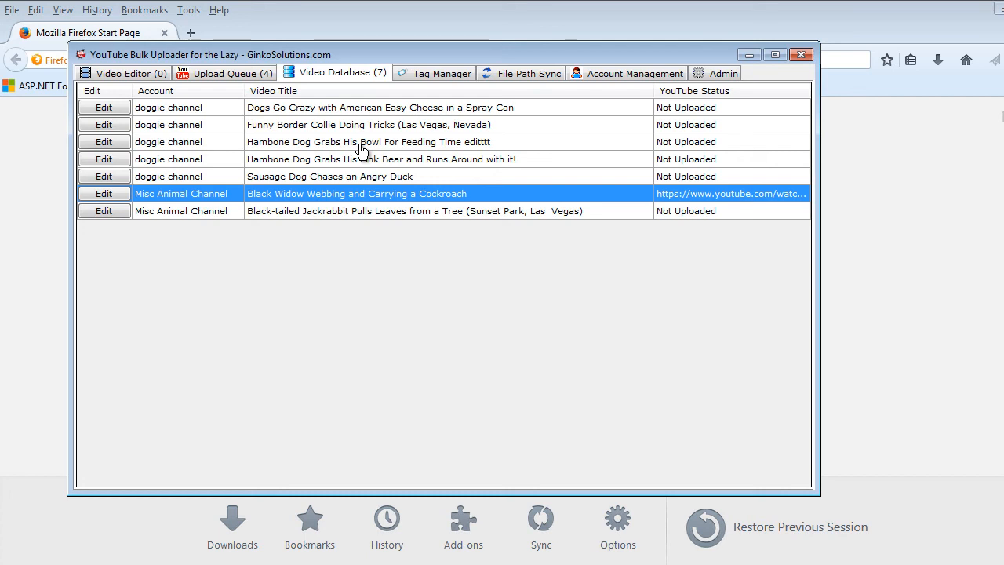
{"action": "mouse_move", "coordinate": [436, 128]}
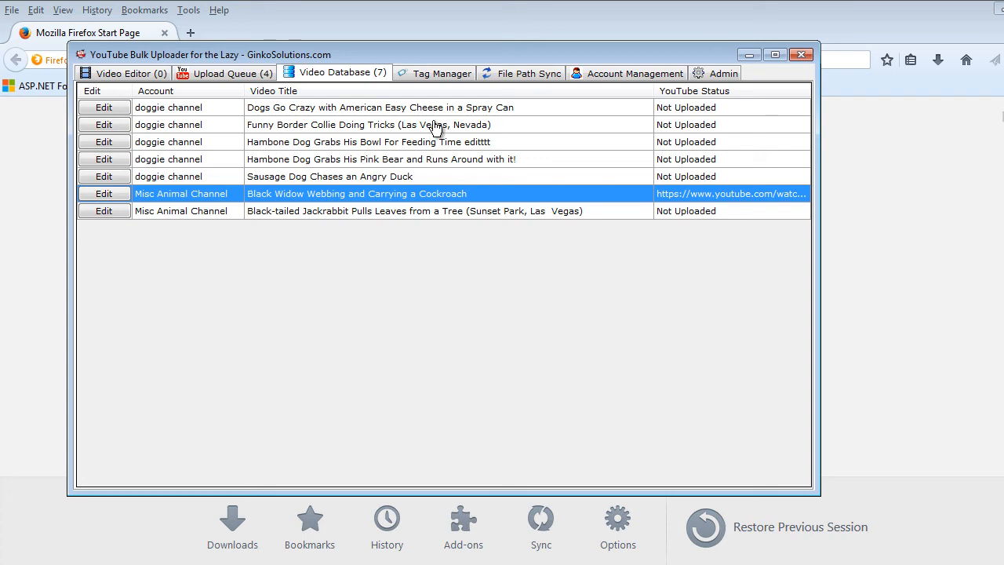
{"action": "mouse_move", "coordinate": [380, 141]}
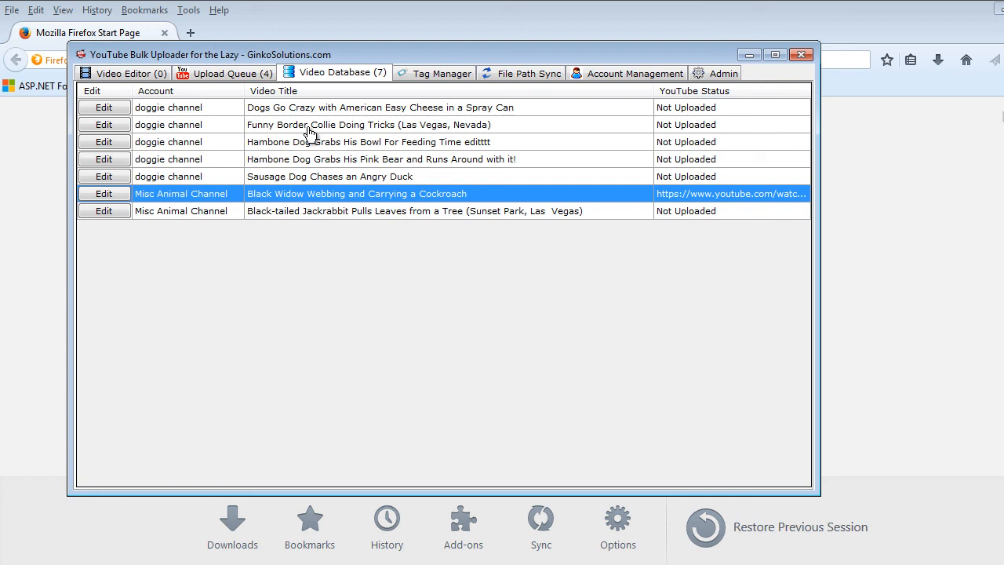
{"action": "mouse_move", "coordinate": [337, 160]}
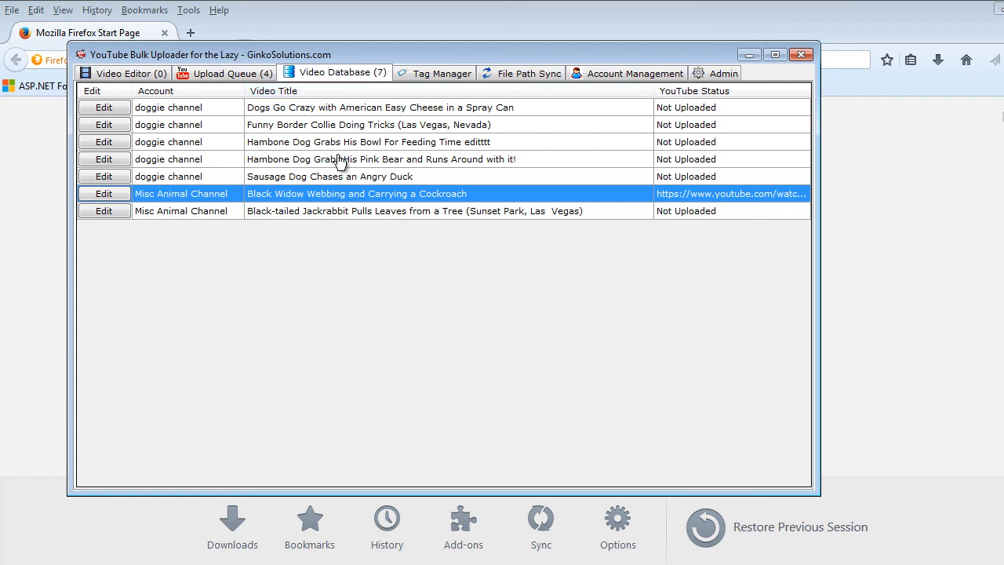